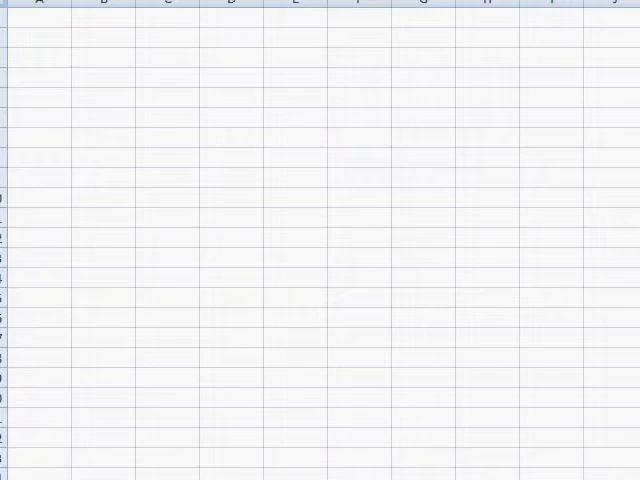
- Select cell A1 to start entering the P // P v Q rule
{"action": "left_click", "coordinate": [37, 18]}
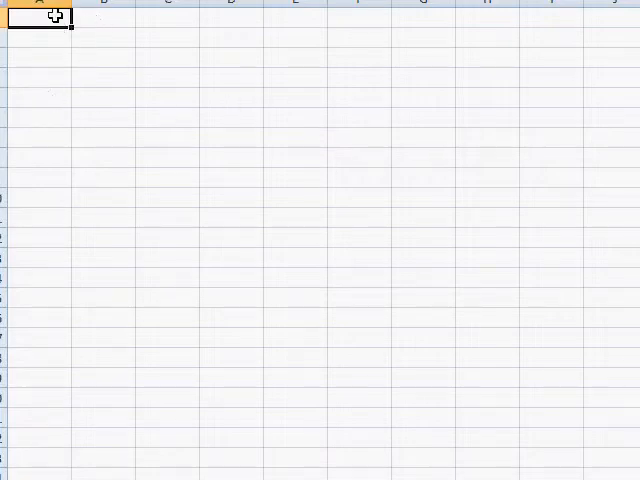
{"action": "mouse_move", "coordinate": [335, 279]}
{"action": "type", "text": "P"}
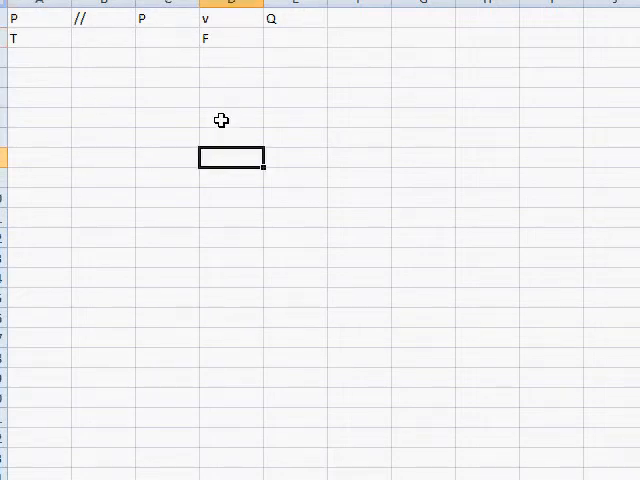
{"action": "mouse_move", "coordinate": [157, 40]}
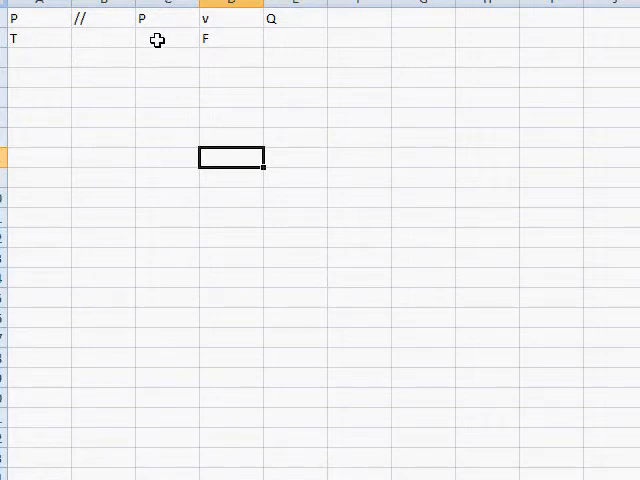
- Clear the T and F values from A2 and D2
{"action": "left_click", "coordinate": [170, 38]}
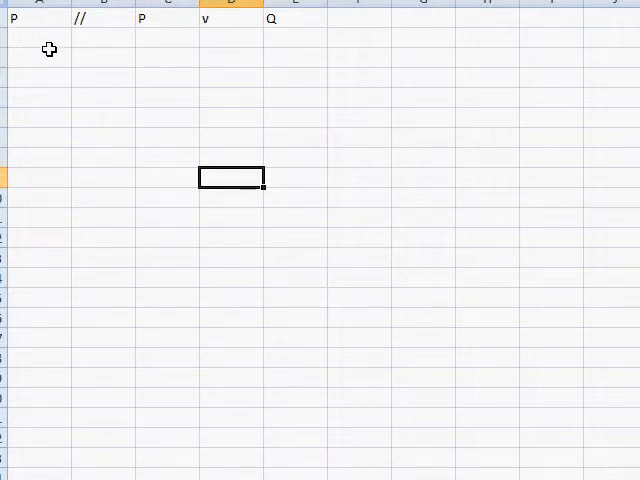
{"action": "mouse_move", "coordinate": [360, 80]}
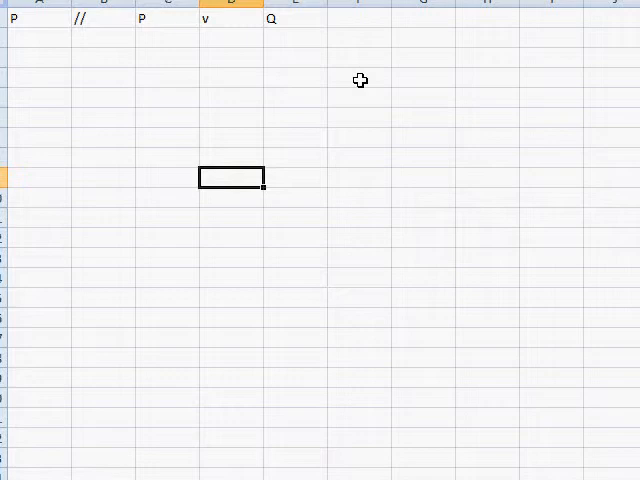
{"action": "mouse_move", "coordinate": [8, 15]}
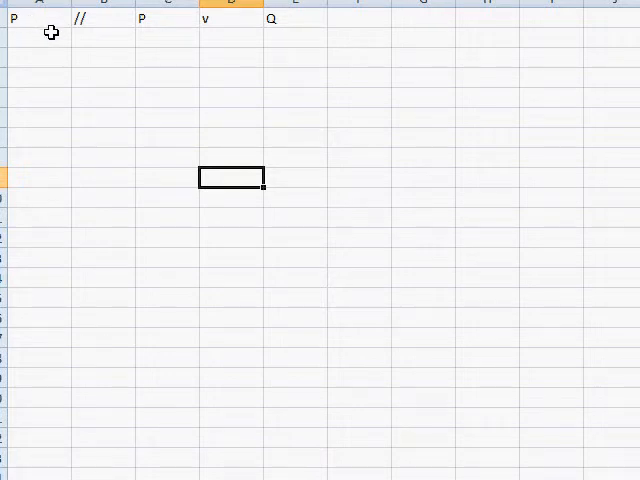
{"action": "mouse_move", "coordinate": [279, 40]}
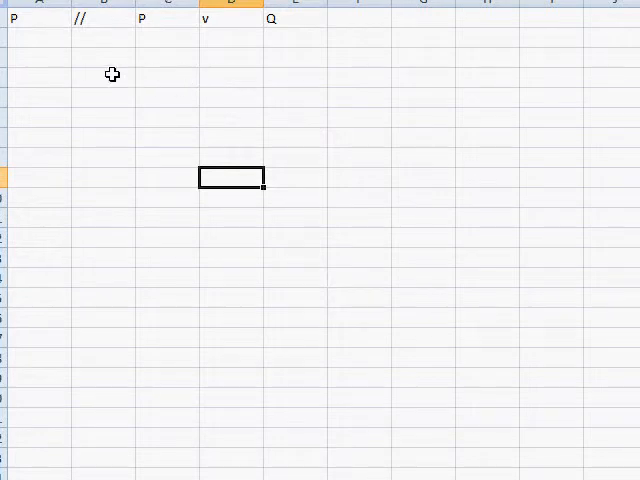
{"action": "mouse_move", "coordinate": [36, 63]}
{"action": "type", "text": "("}
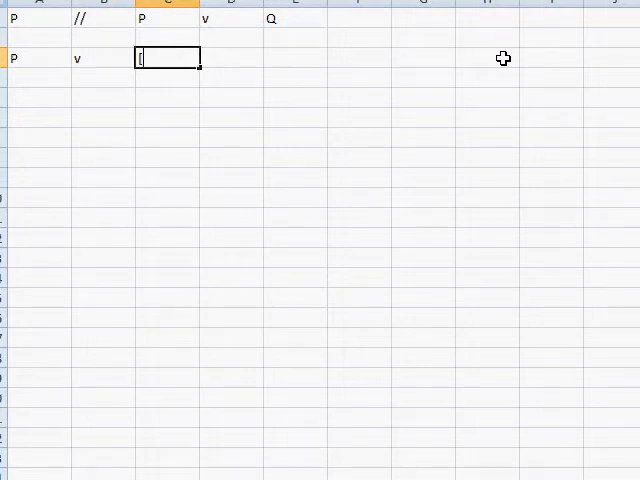
- Type the expression [(Q * R) v (L * X)] into row 3
{"action": "type", "text": "["}
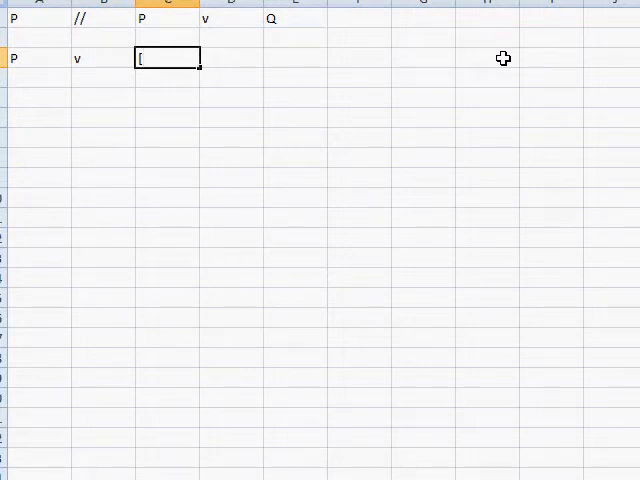
{"action": "type", "text": "(Q"}
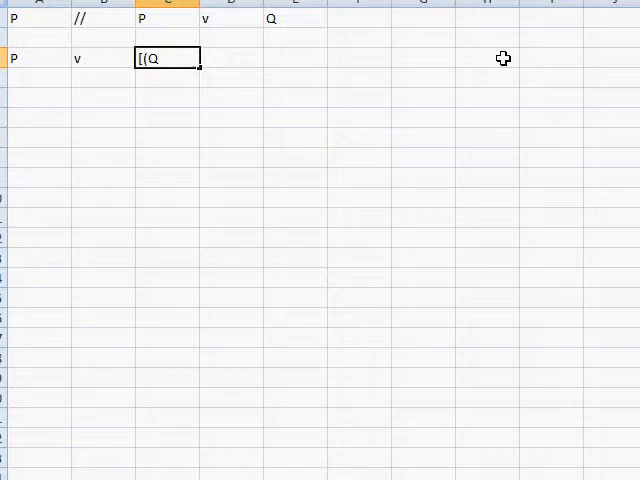
{"action": "type", "text": "* R) v L"}
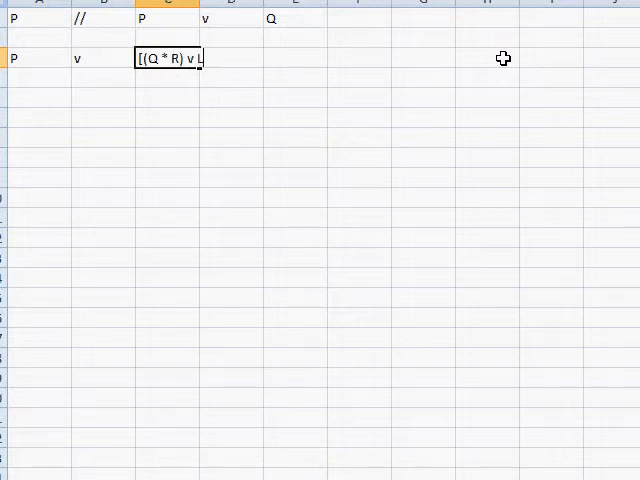
{"action": "type", "text": "("}
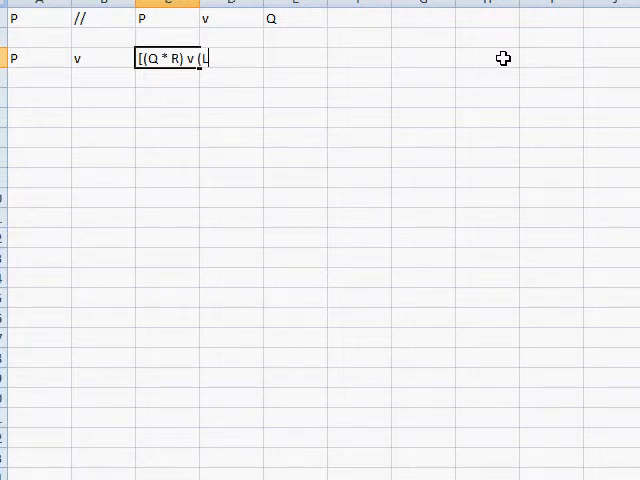
{"action": "type", "text": "* X)"}
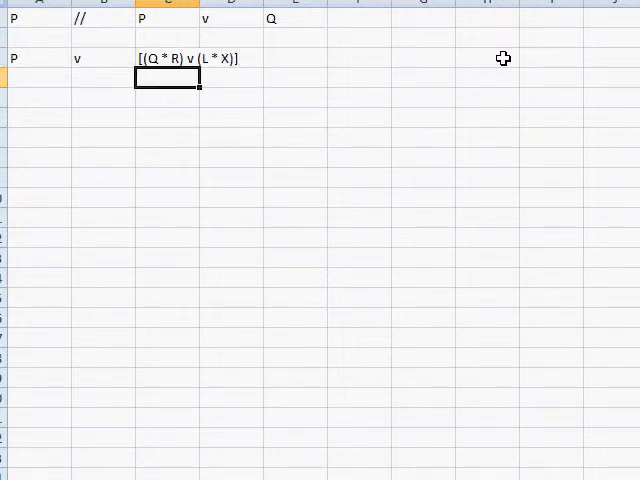
{"action": "mouse_move", "coordinate": [36, 83]}
{"action": "type", "text": "a"}
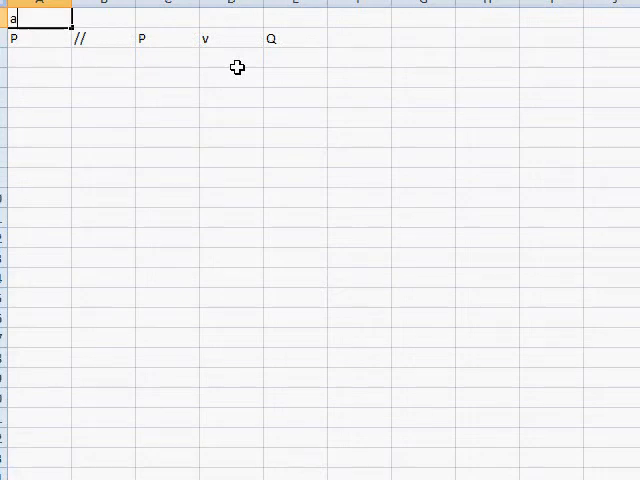
- Type 'addition' in A1 and 'Simplification' in A5
{"action": "type", "text": "ddition"}
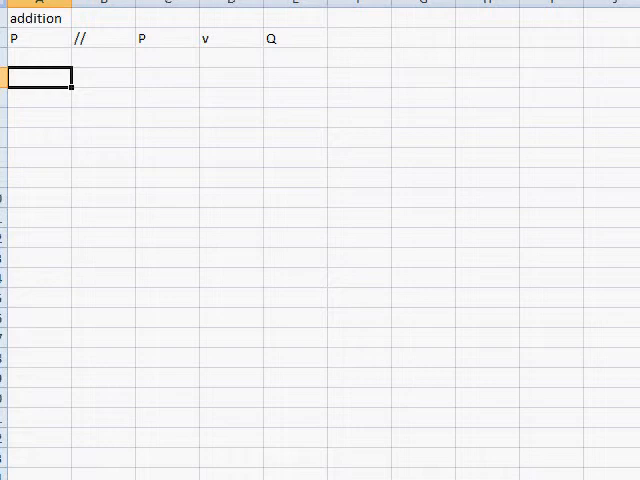
{"action": "type", "text": "Simplification"}
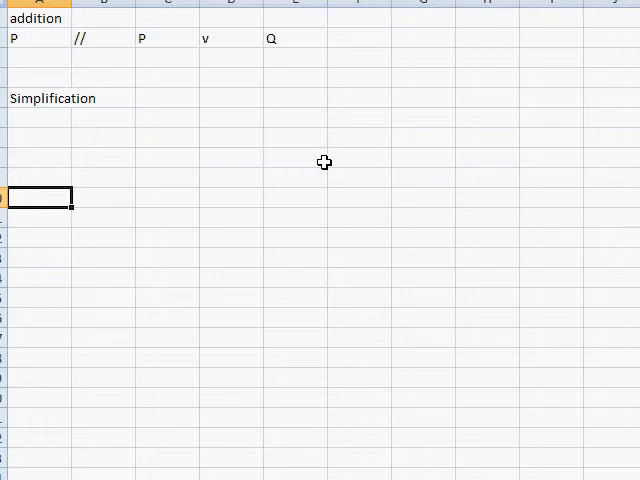
{"action": "mouse_move", "coordinate": [38, 112]}
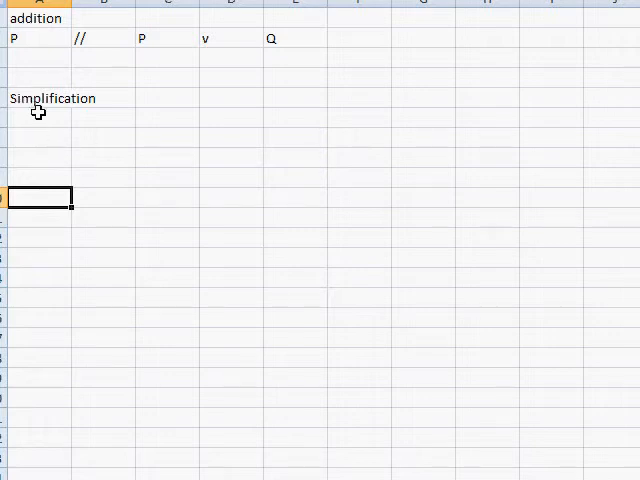
- Enter P, *, Q, //, P across A6 to E6
{"action": "left_click", "coordinate": [38, 118]}
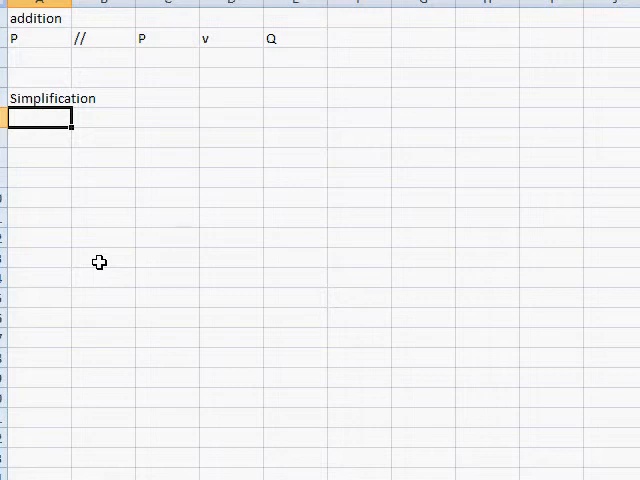
{"action": "type", "text": "P"}
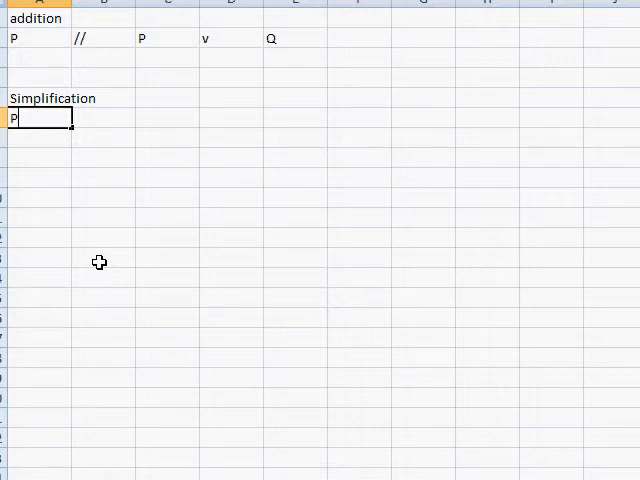
{"action": "type", "text": "*"}
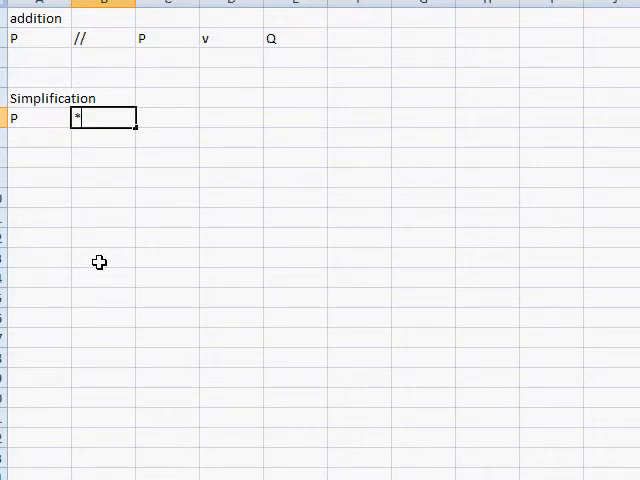
{"action": "type", "text": "Q"}
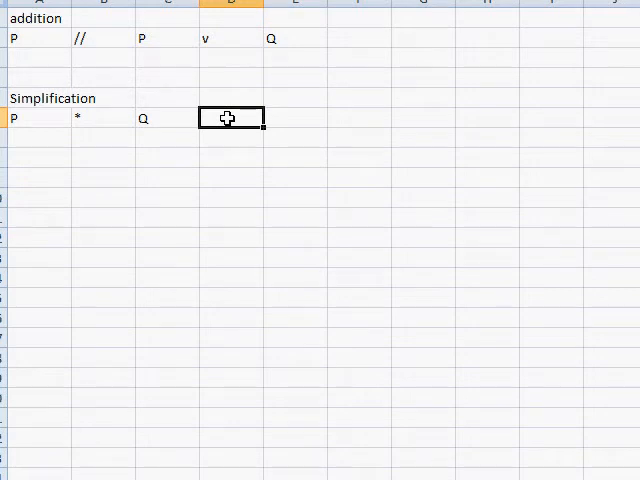
{"action": "type", "text": "//"}
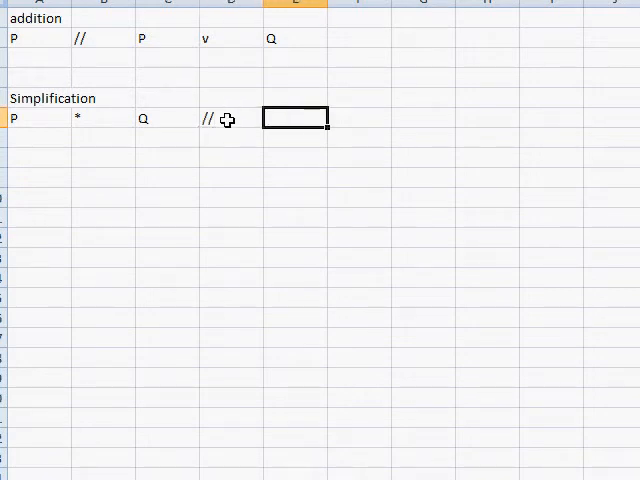
{"action": "type", "text": "P"}
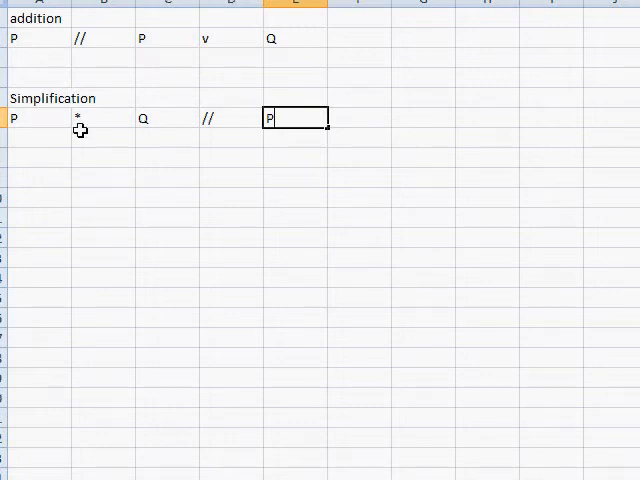
{"action": "left_click", "coordinate": [40, 138]}
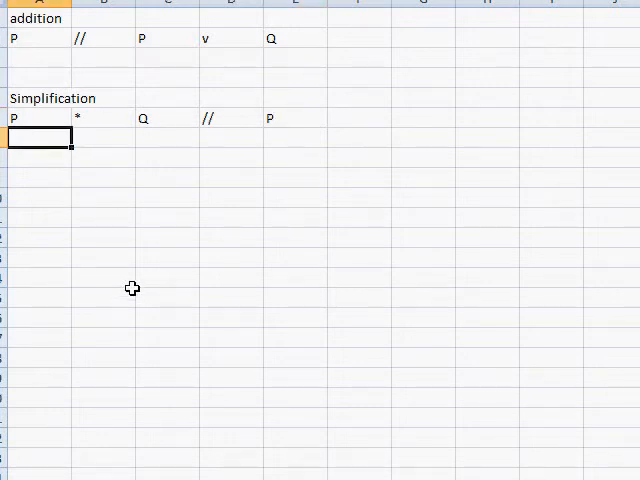
{"action": "mouse_move", "coordinate": [135, 278]}
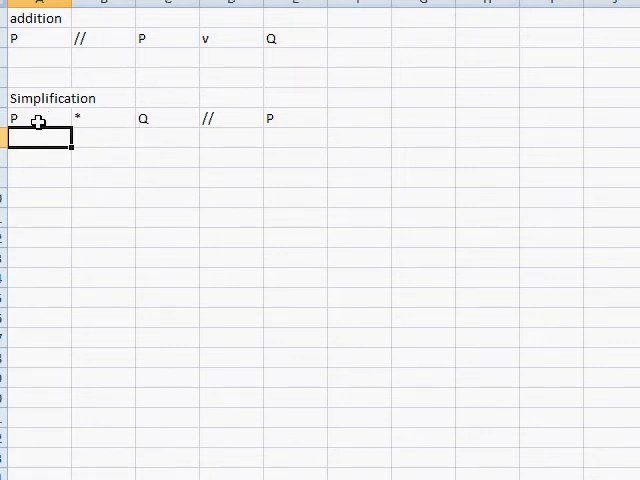
{"action": "mouse_move", "coordinate": [125, 190]}
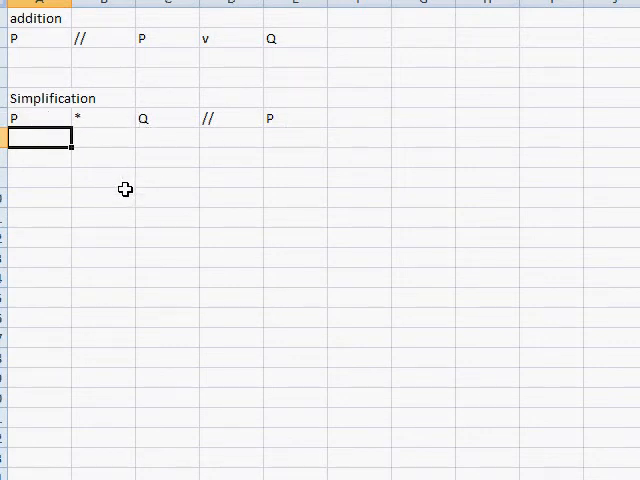
{"action": "mouse_move", "coordinate": [107, 203]}
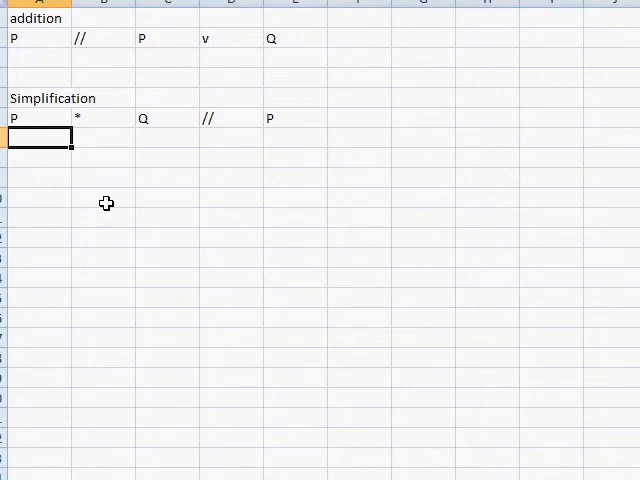